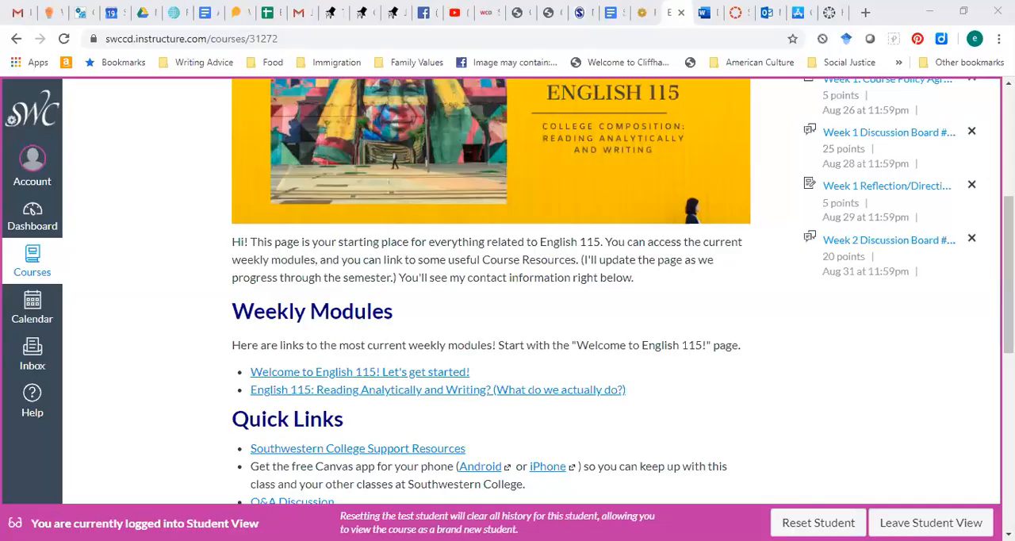
mouse_move(708, 276)
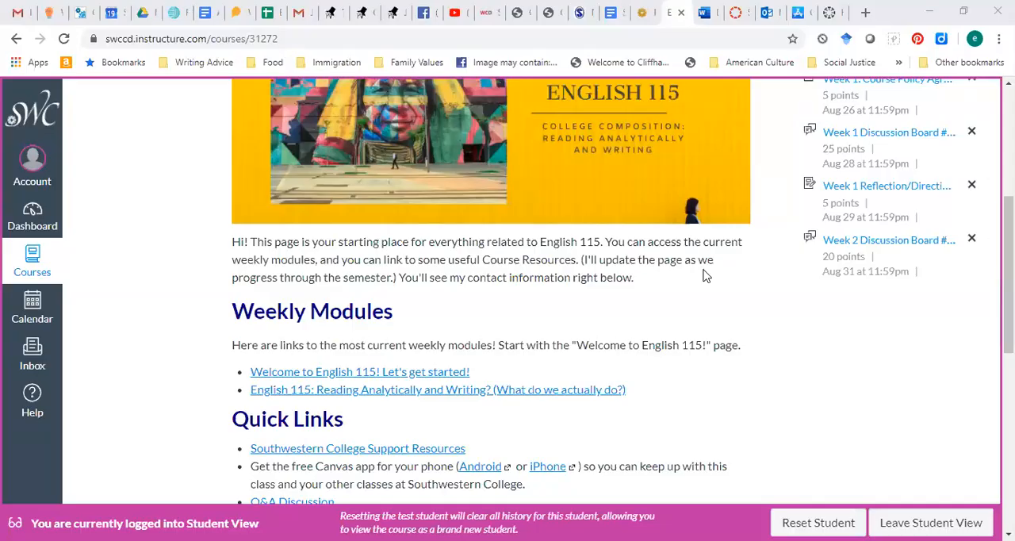
Go to the Announcements page listing the 'English 115 starts on August 24!' post.
scroll(up, 3)
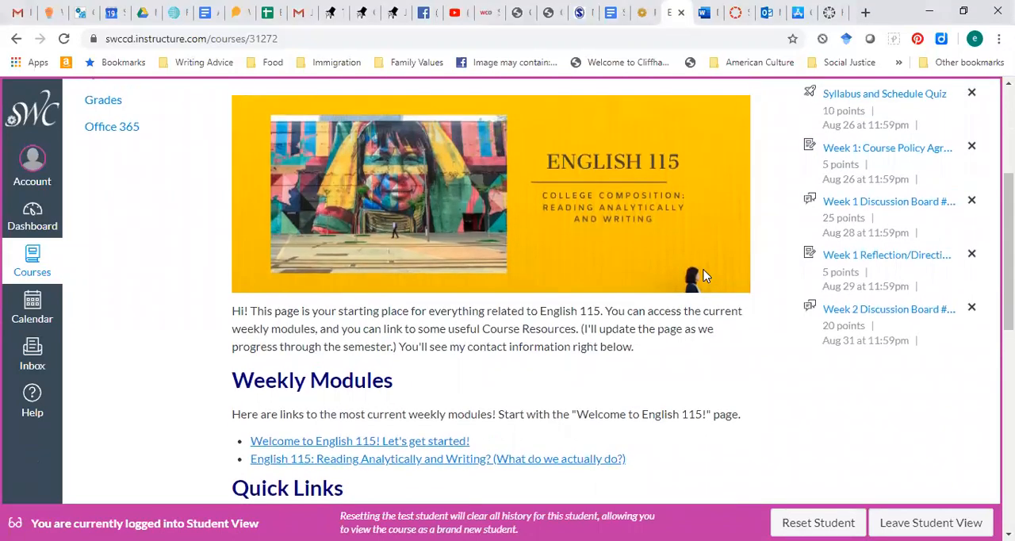
scroll(down, 3)
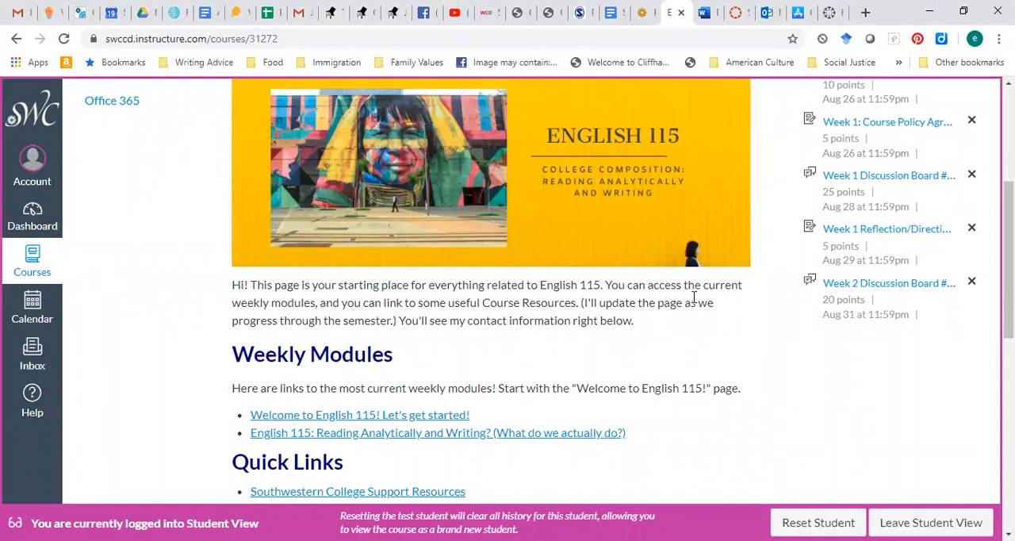
scroll(down, 3)
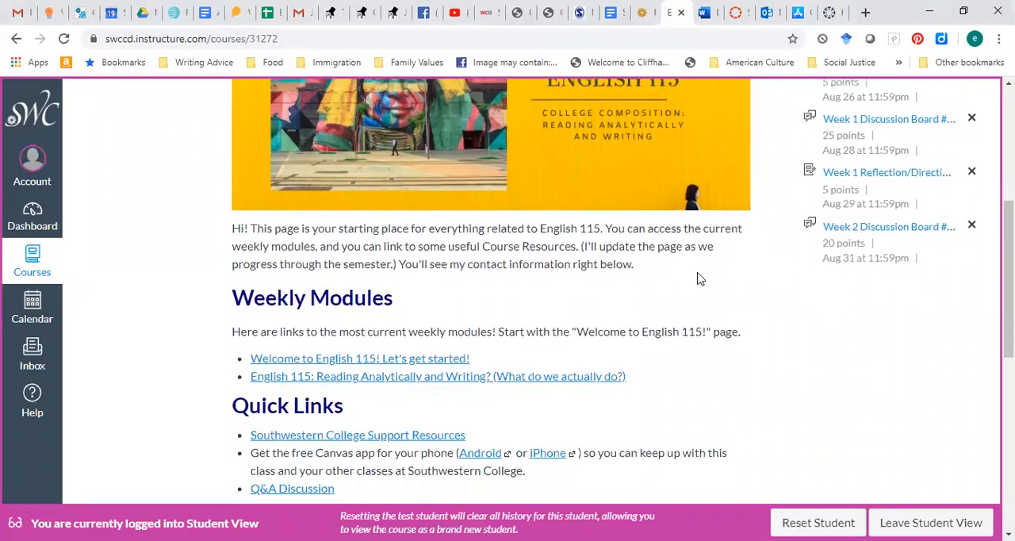
scroll(down, 3)
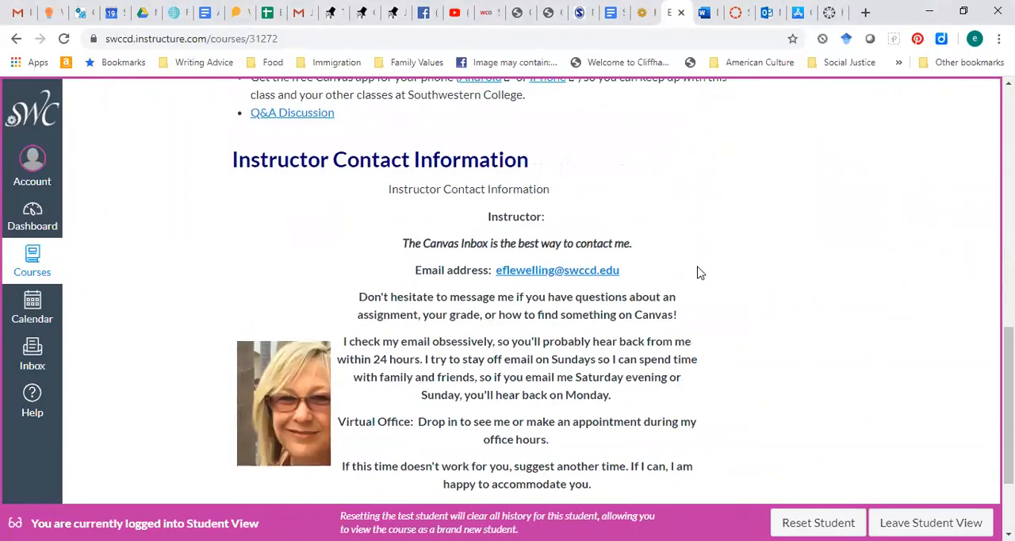
scroll(up, 3)
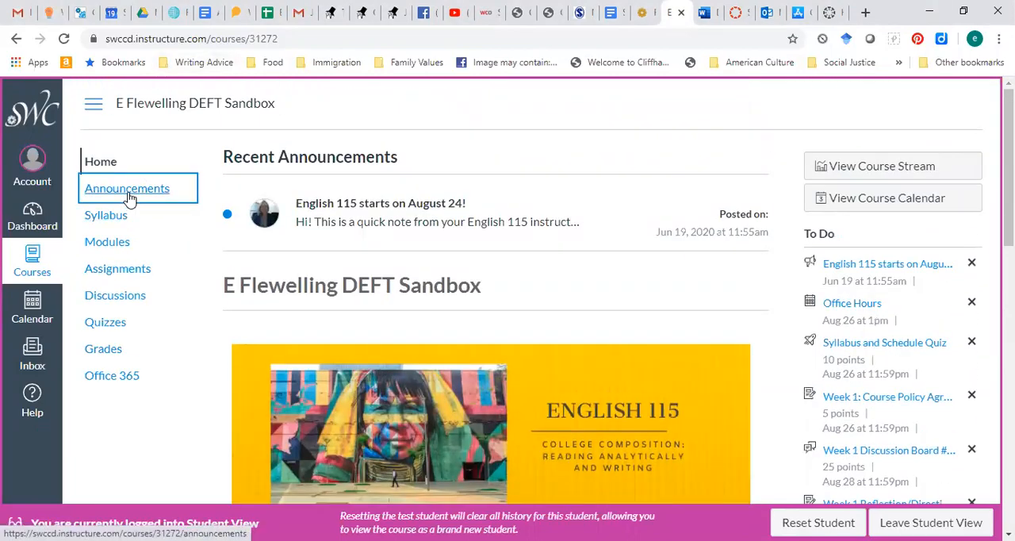
click(127, 189)
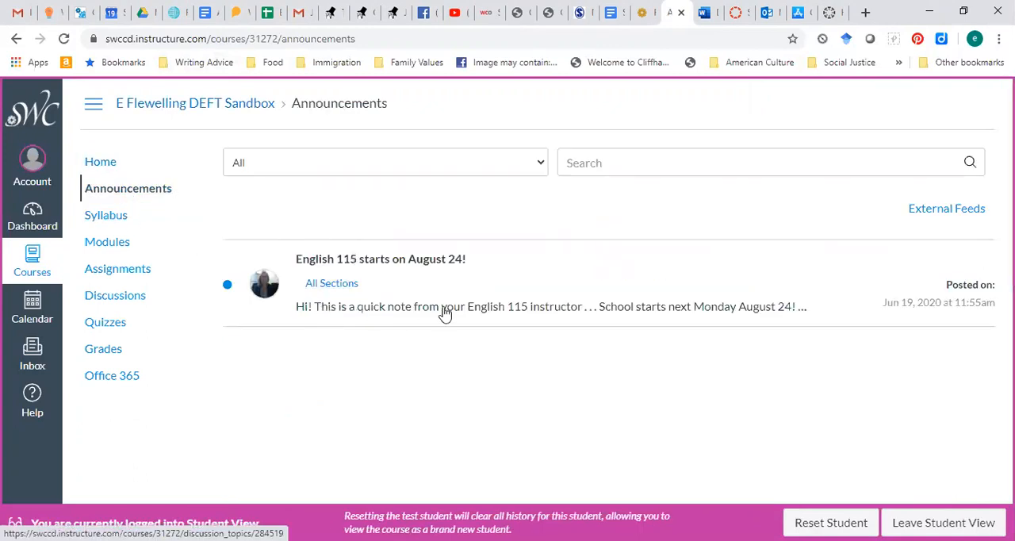
mouse_move(324, 331)
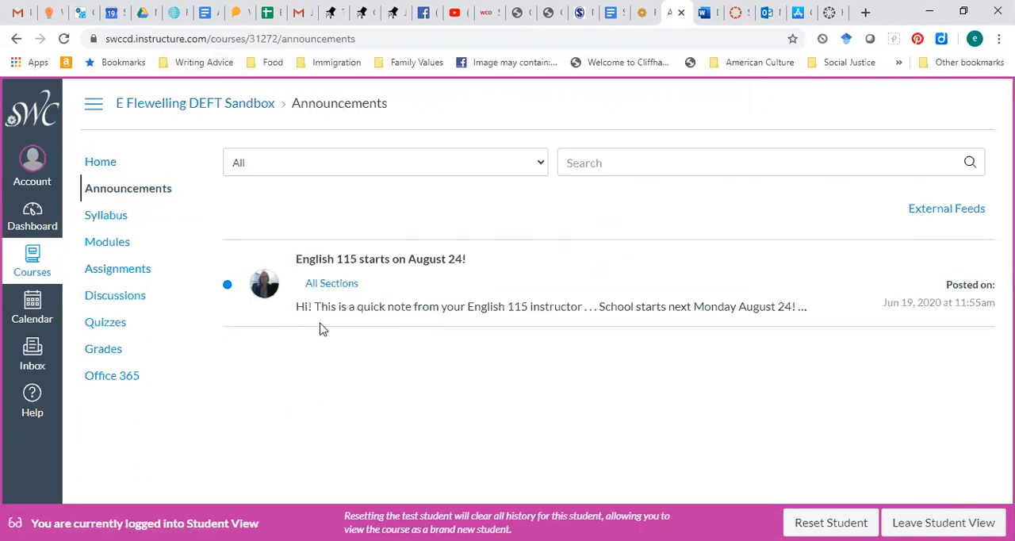
mouse_move(97, 213)
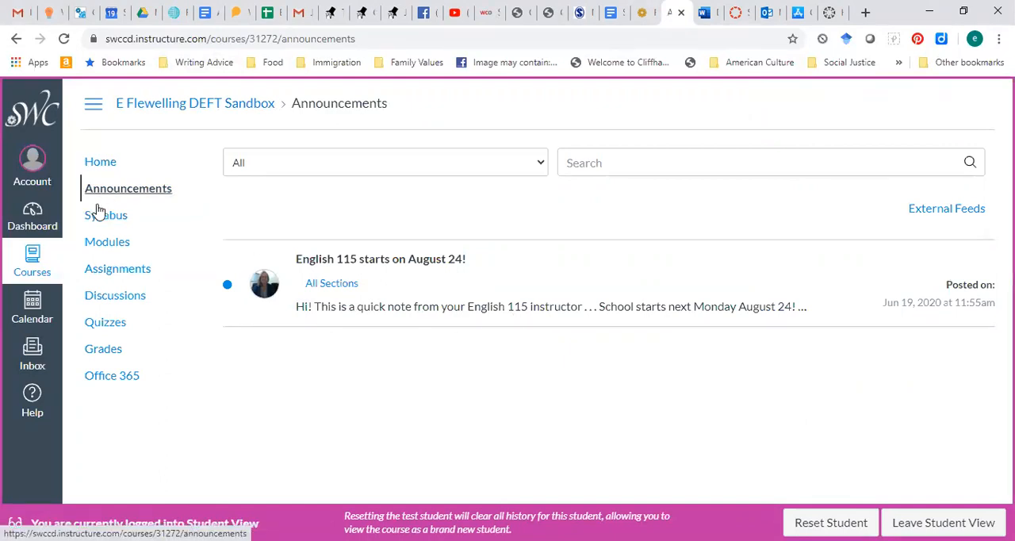
Go to the Syllabus page and expand the inline preview of the printable syllabus copy.
click(104, 216)
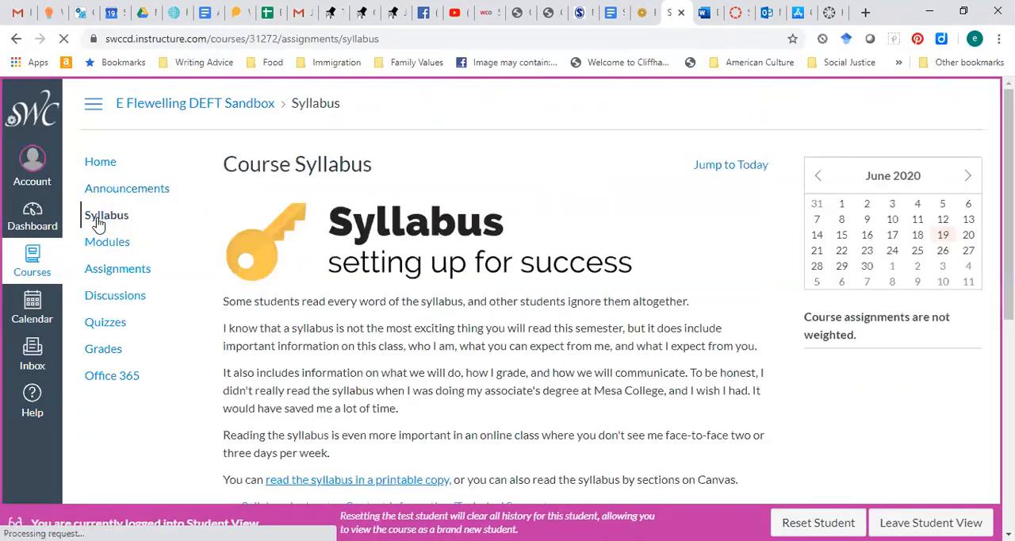
scroll(down, 3)
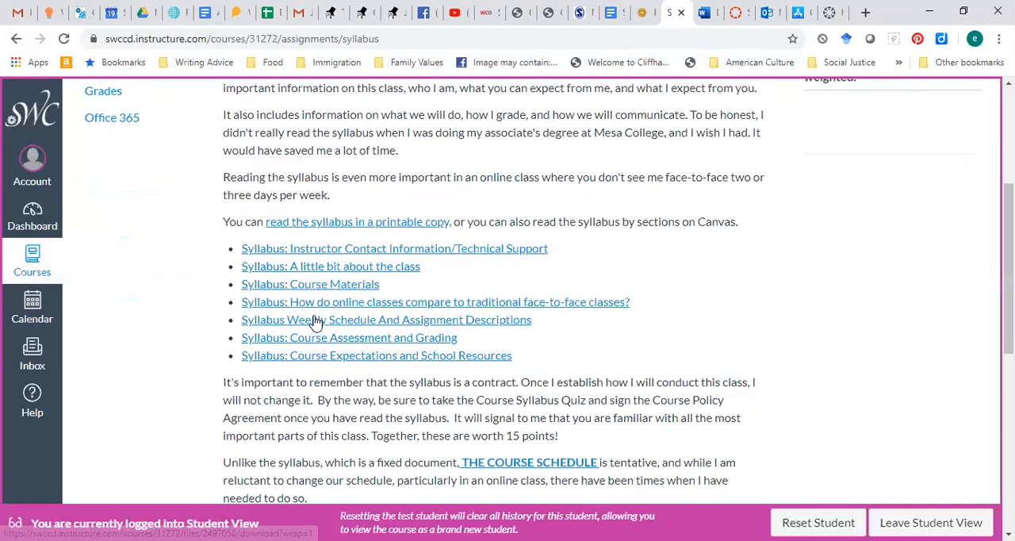
click(357, 222)
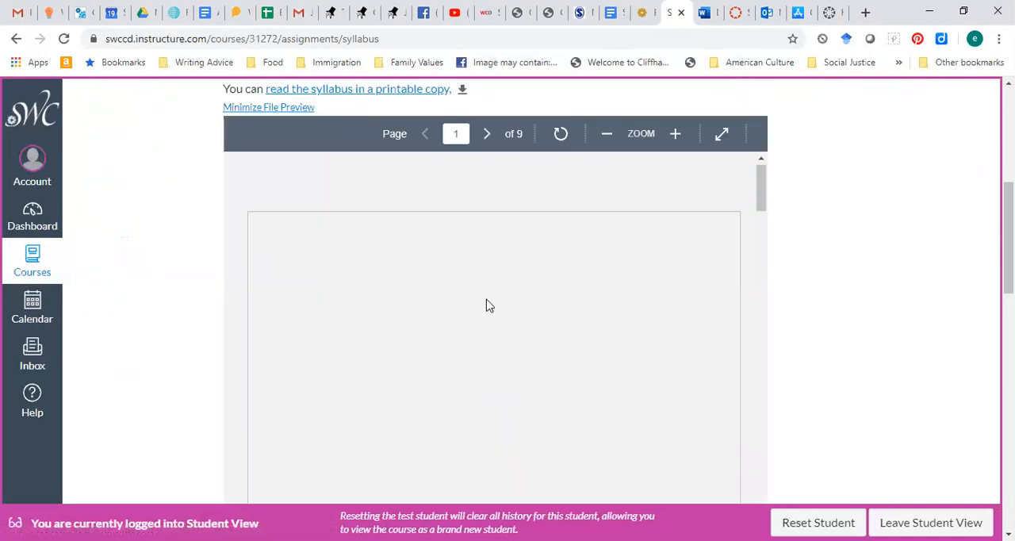
scroll(down, 3)
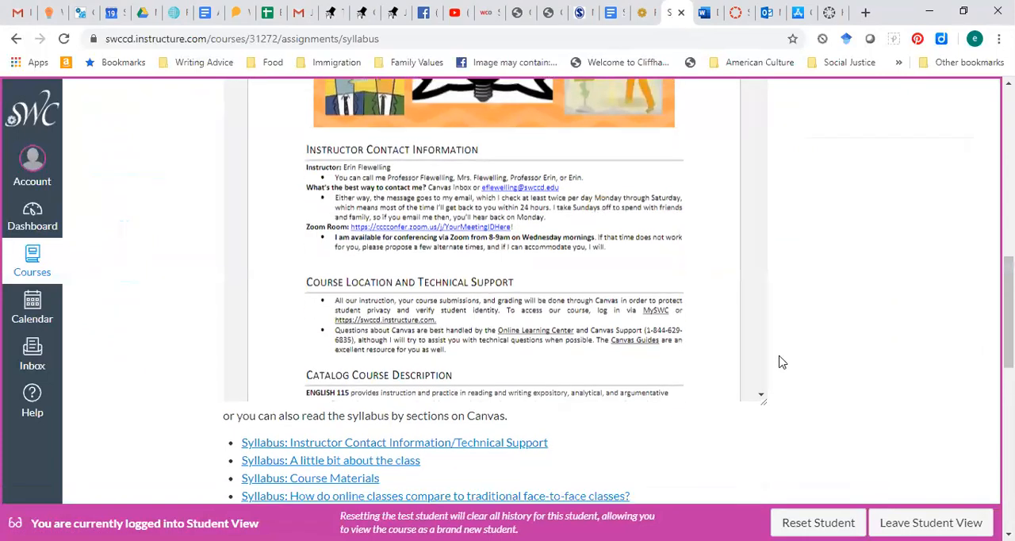
scroll(down, 3)
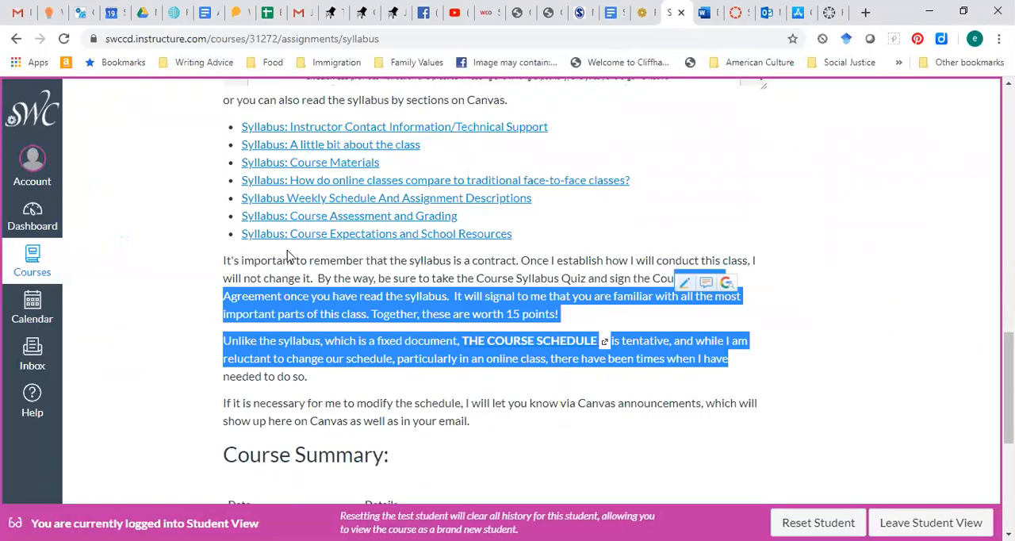
click(210, 289)
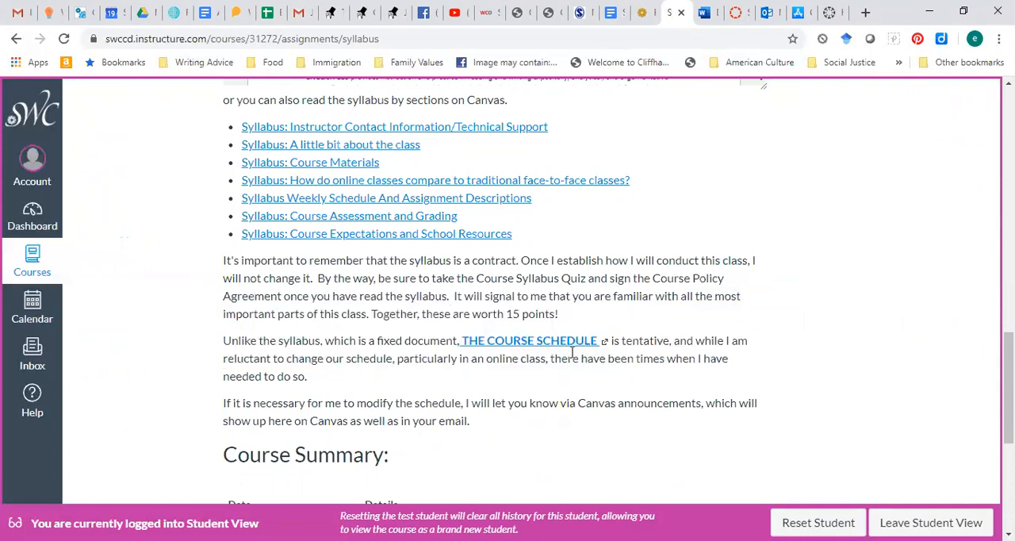
scroll(up, 3)
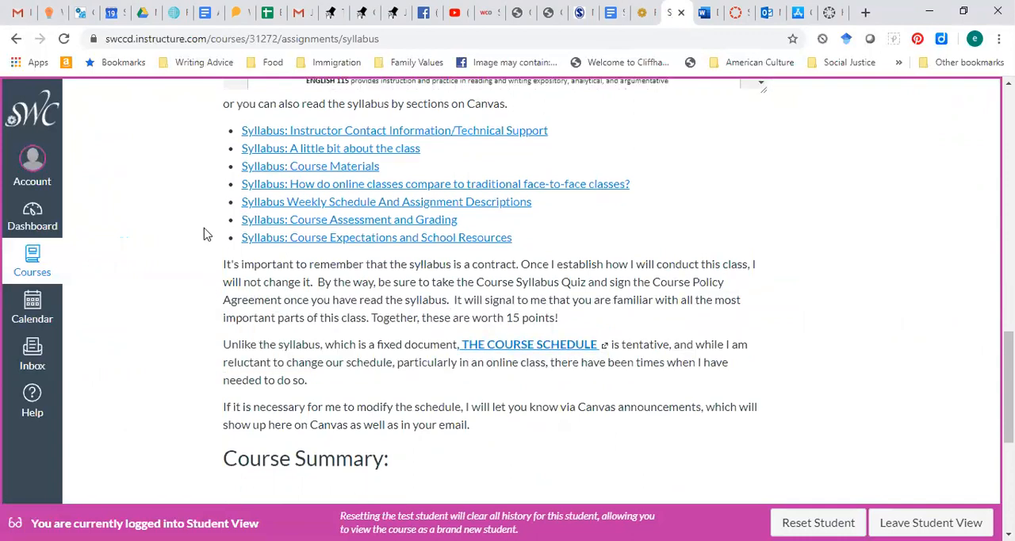
scroll(up, 3)
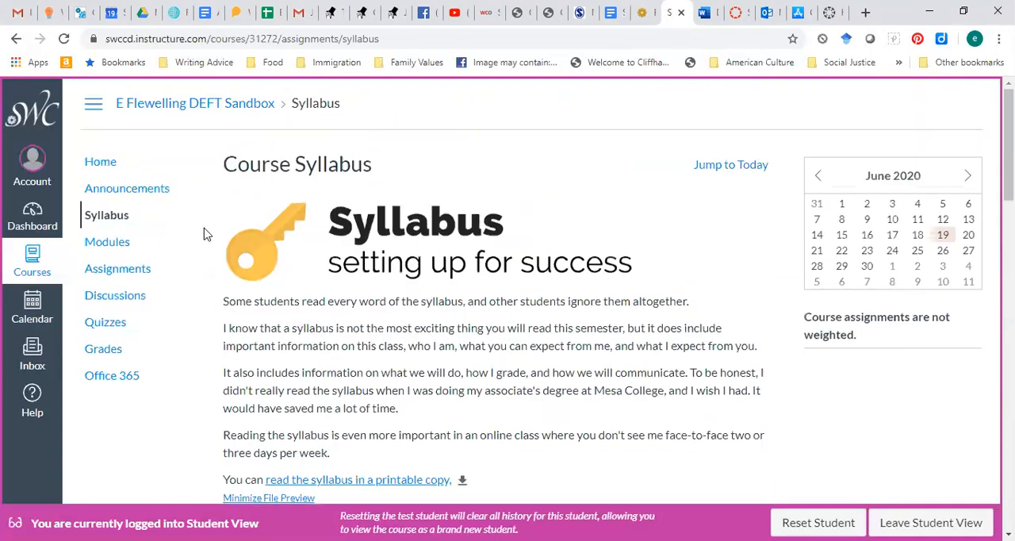
mouse_move(108, 242)
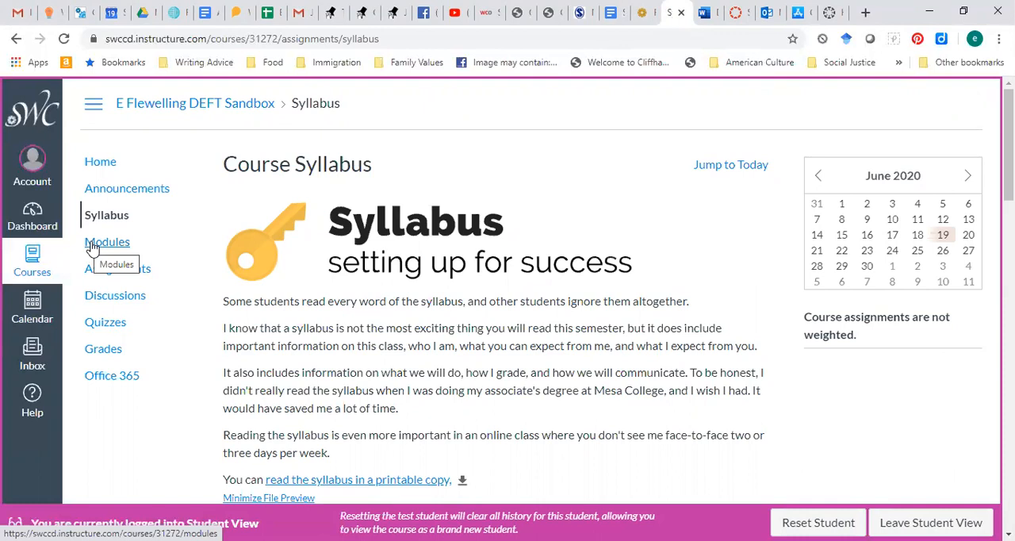
Go to Modules and look through the Day 1: Getting started! module items.
click(108, 241)
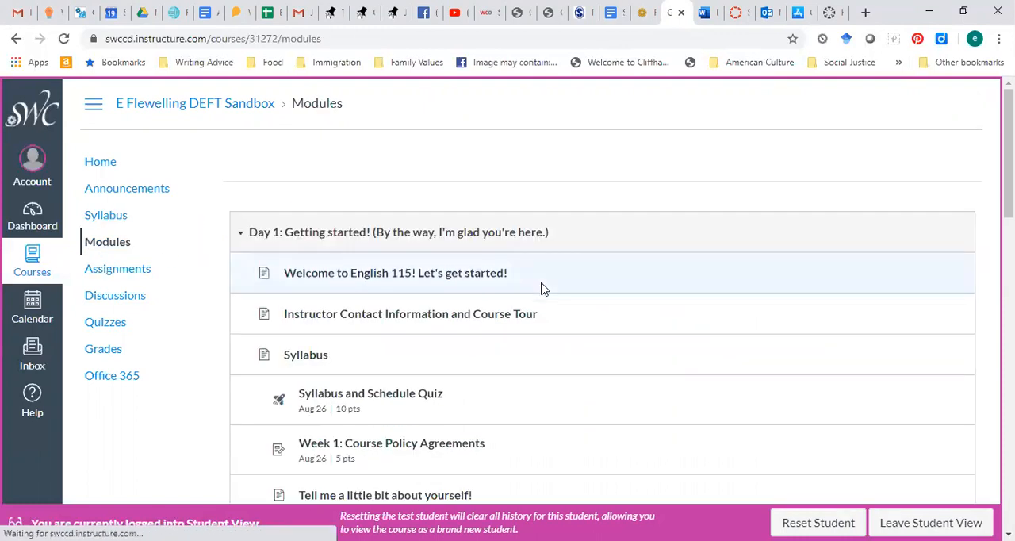
scroll(down, 3)
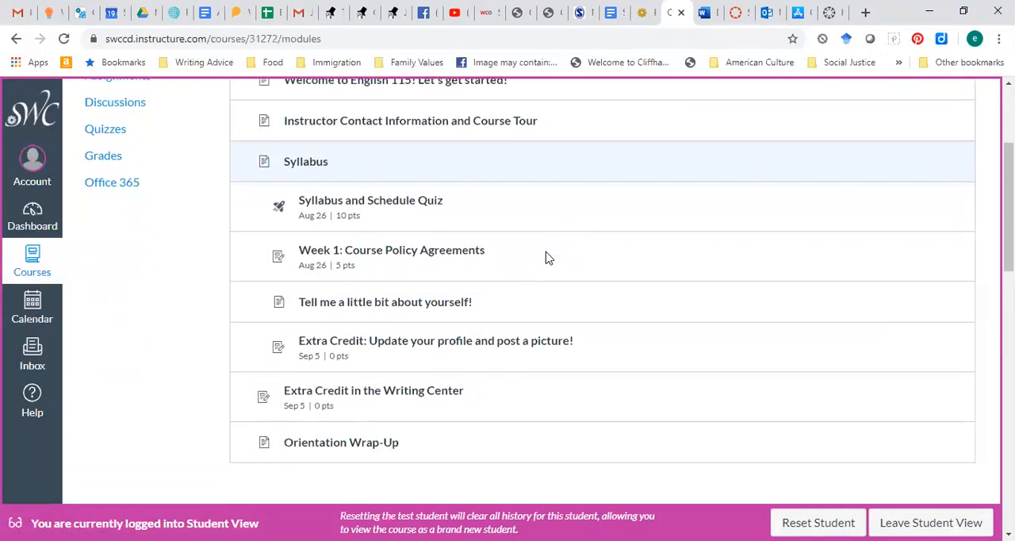
scroll(up, 3)
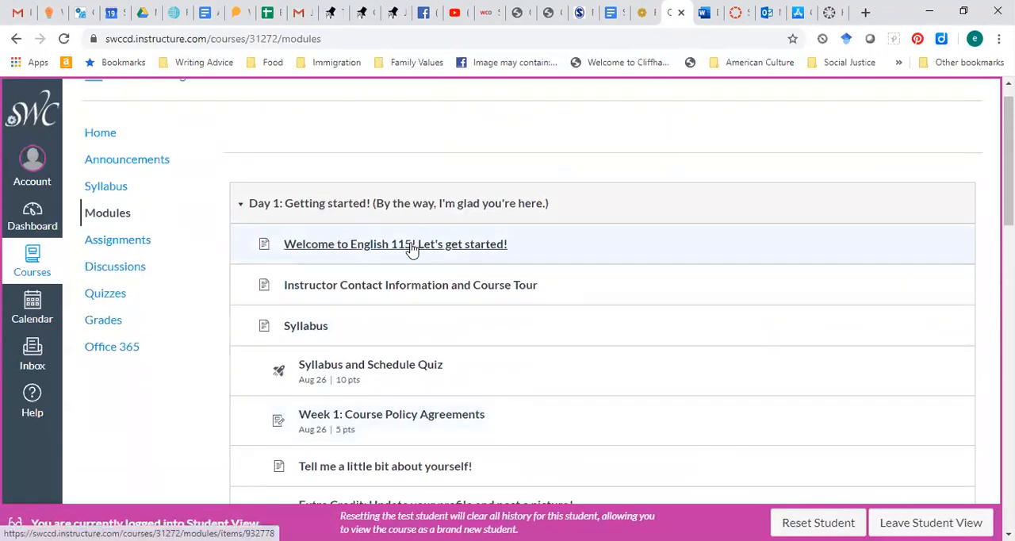
Read through the 'Welcome to English 115! Let's get started!' module page.
click(395, 244)
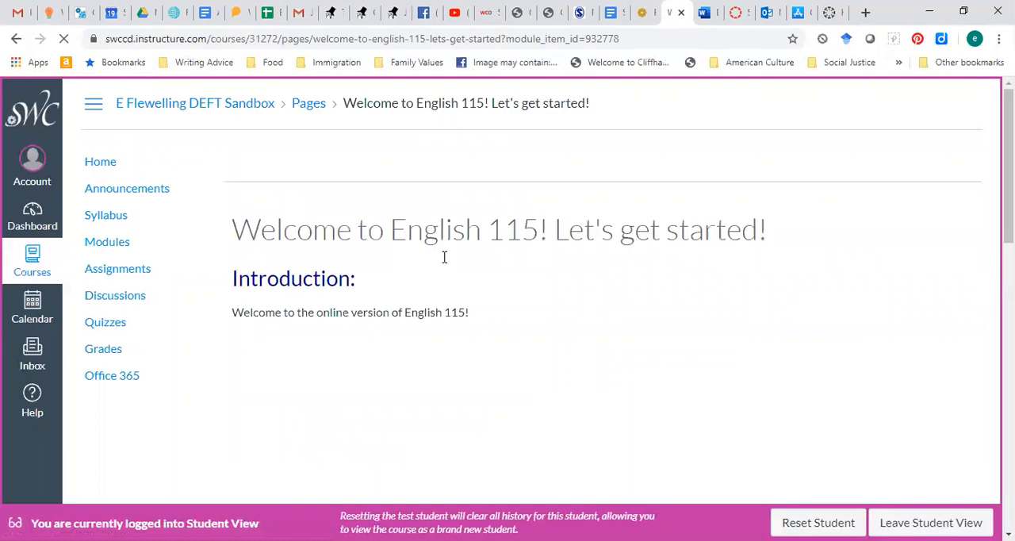
scroll(down, 3)
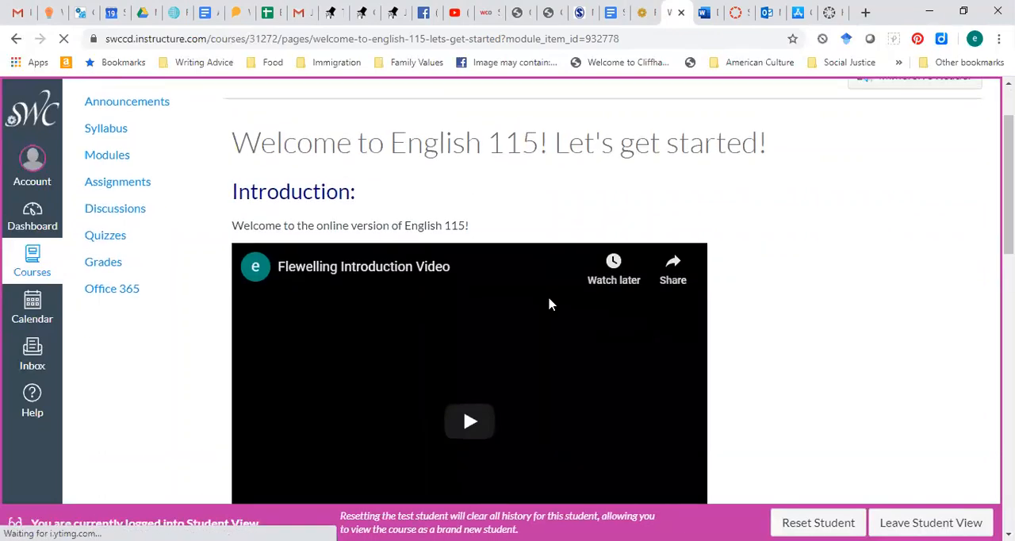
scroll(down, 3)
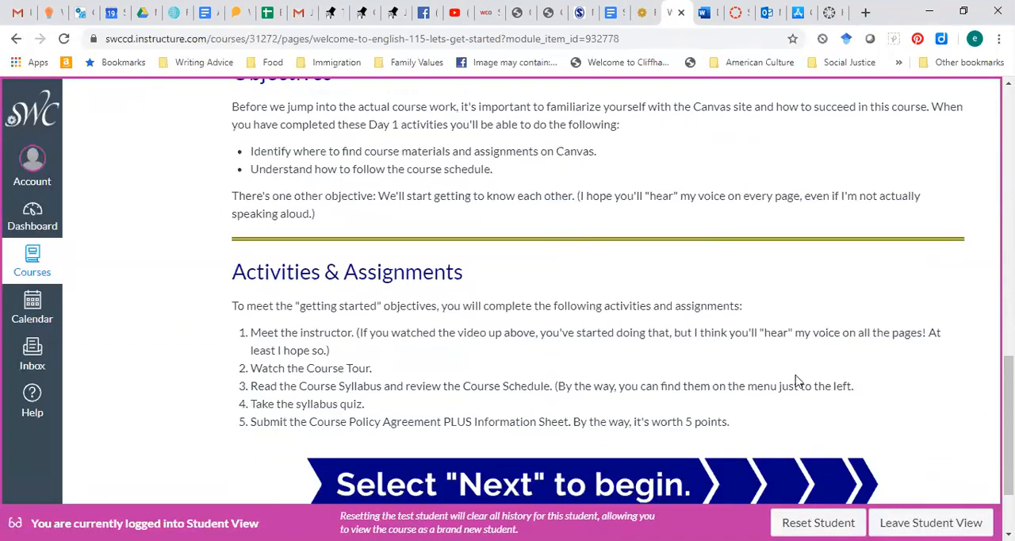
scroll(down, 3)
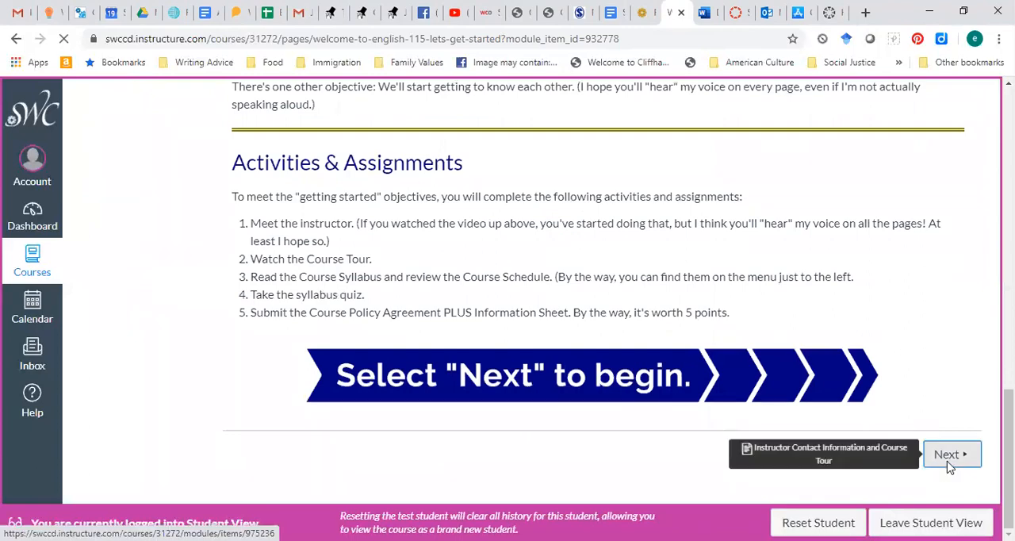
Continue with Next to the Instructor Contact Information and Course Tour page.
click(951, 454)
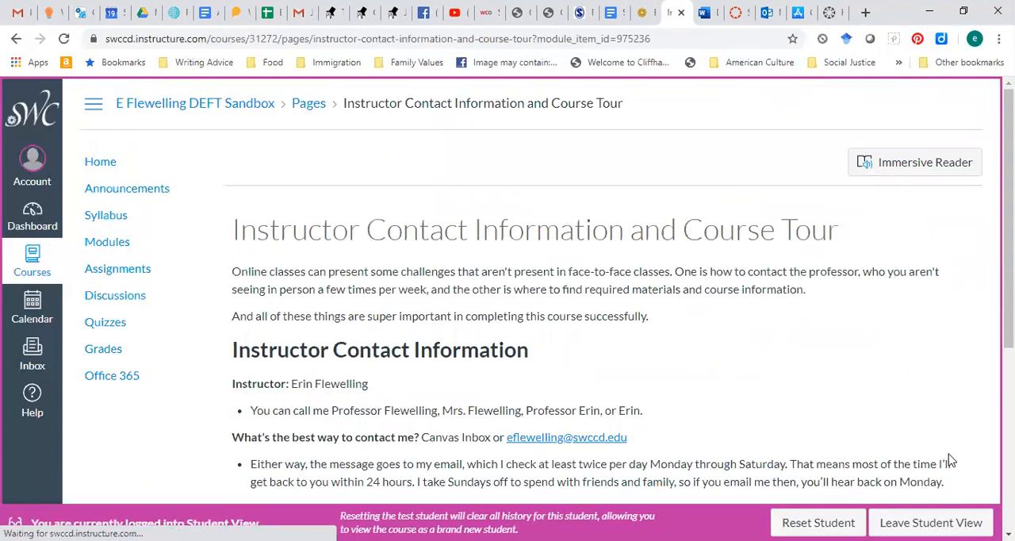
scroll(down, 3)
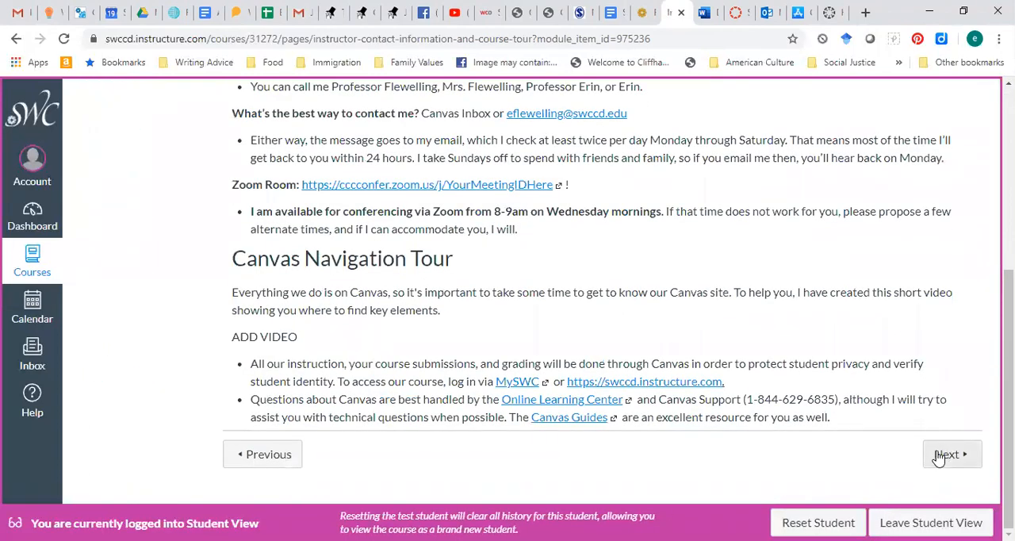
Continue to the Syllabus page via Next and expand the printable English 115 syllabus preview.
click(952, 453)
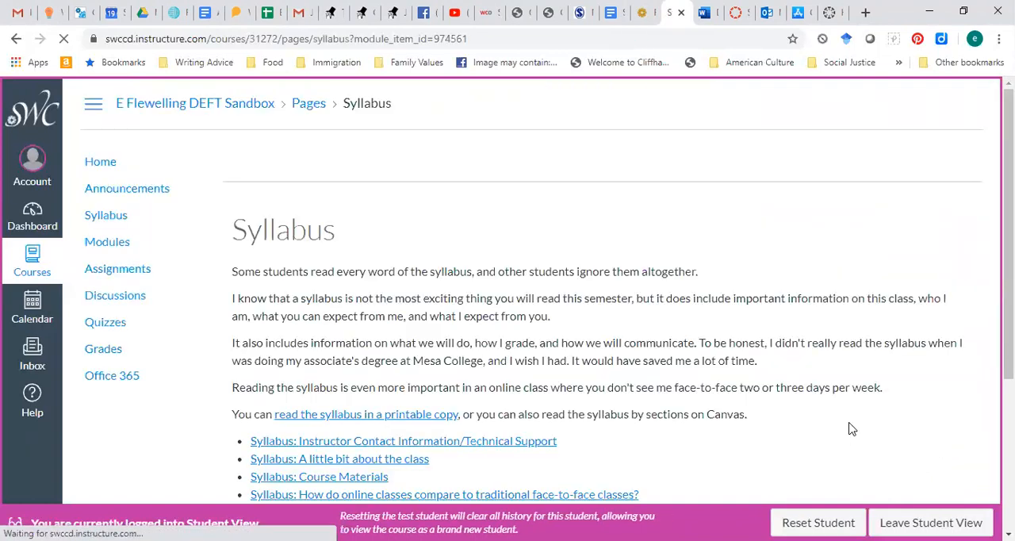
click(365, 414)
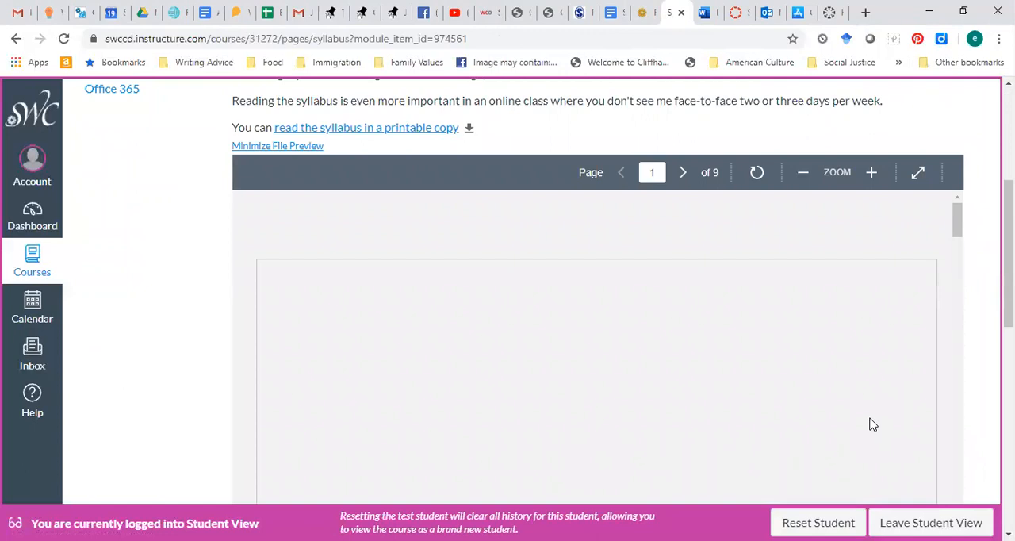
scroll(up, 3)
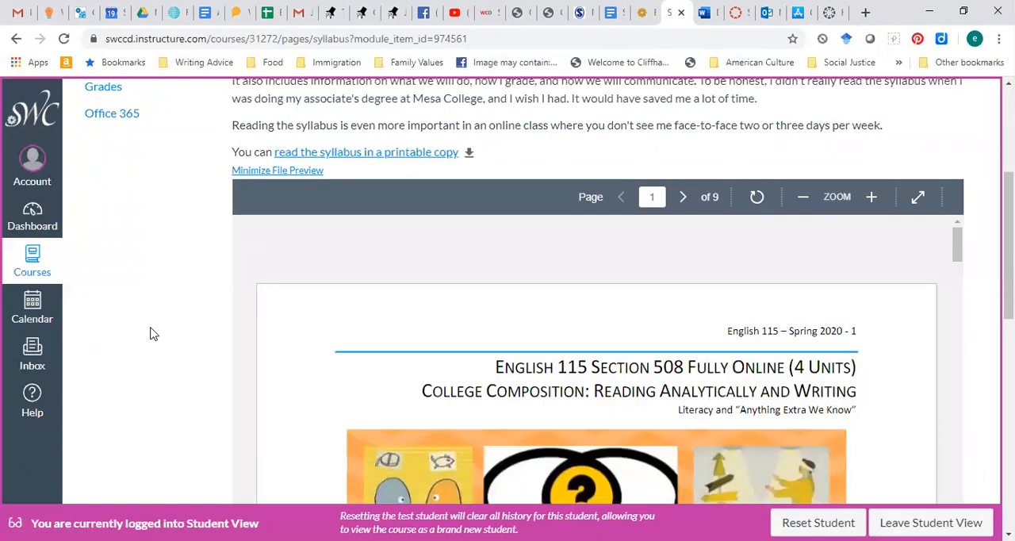
click(118, 268)
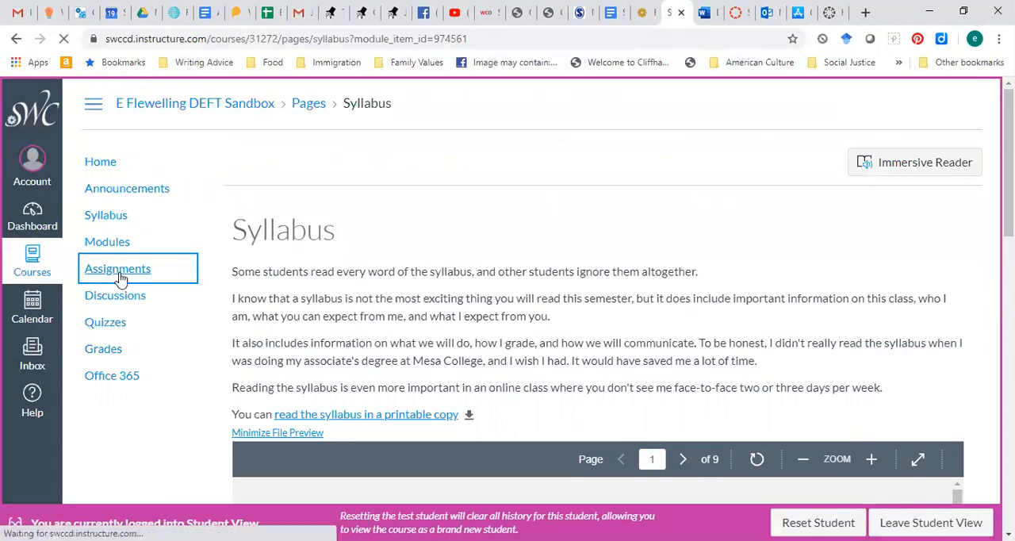
Visit Assignments, Discussions and Quizzes, ending on the list with the Syllabus and Schedule Quiz.
click(117, 268)
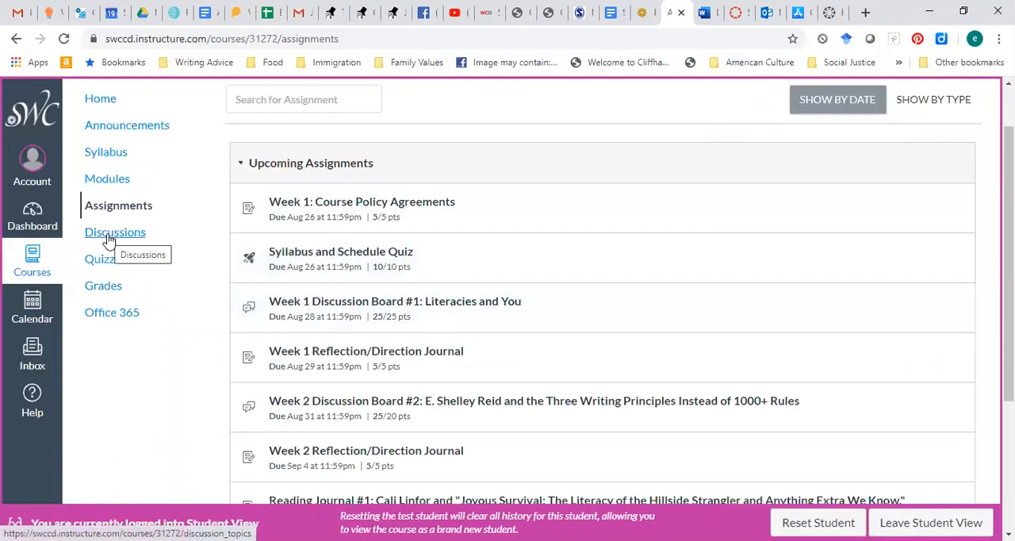
click(114, 231)
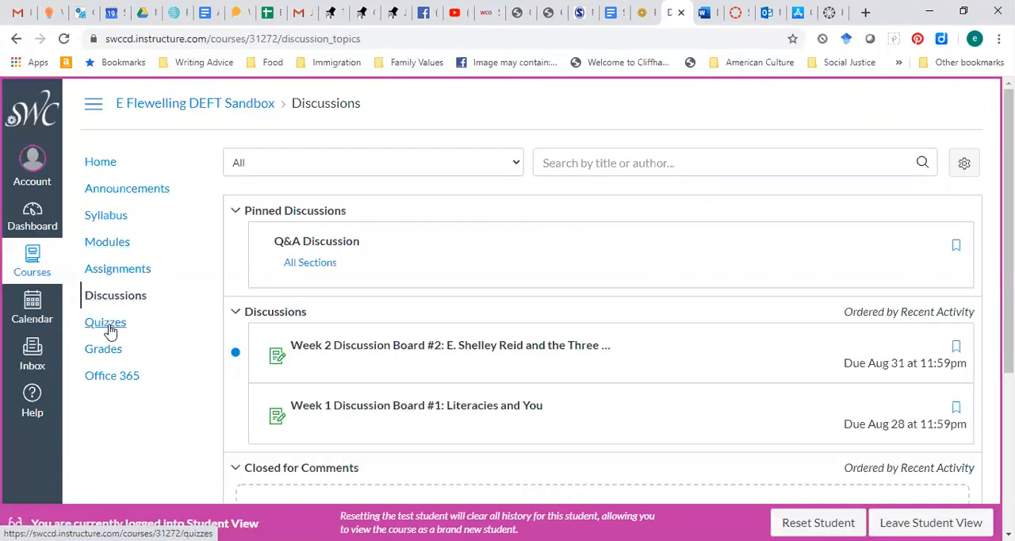
click(105, 322)
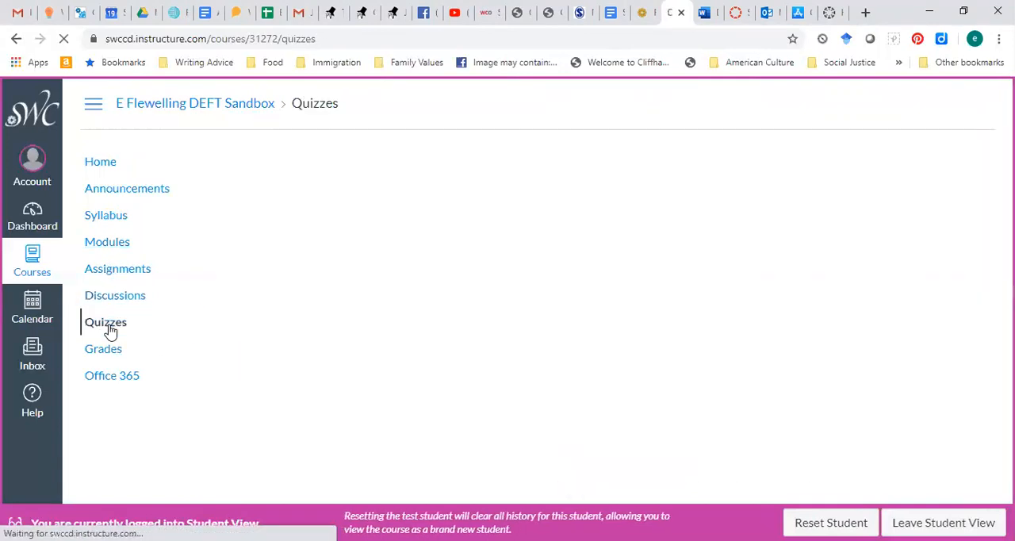
click(103, 349)
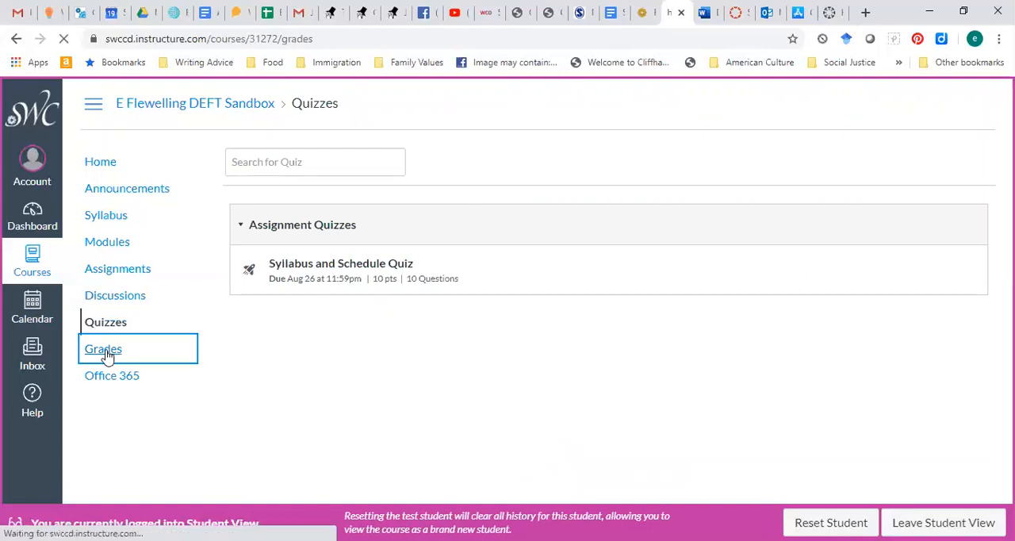
View the Grades for Test Student table, e.g. 10 of 10 for the Syllabus and Schedule Quiz.
click(104, 350)
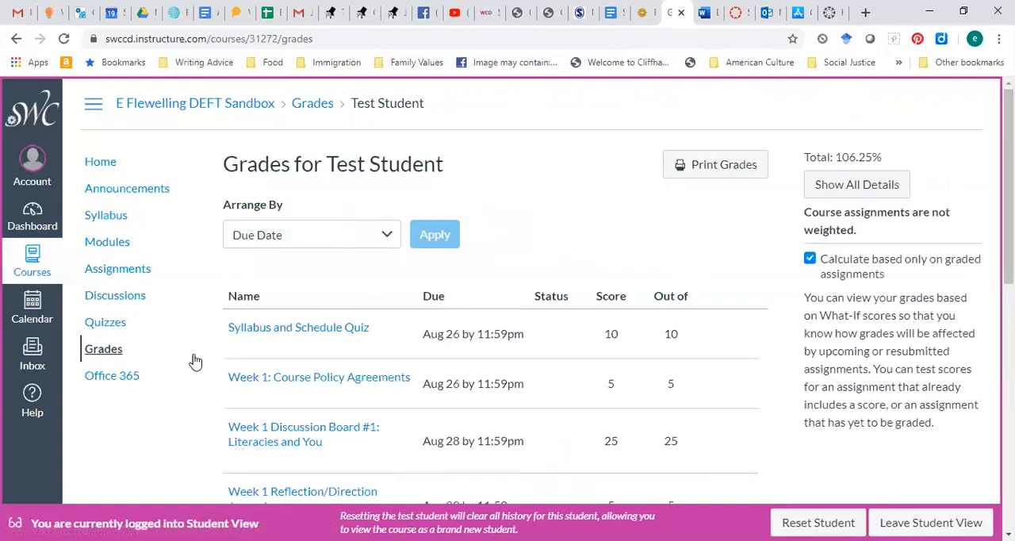
mouse_move(610, 333)
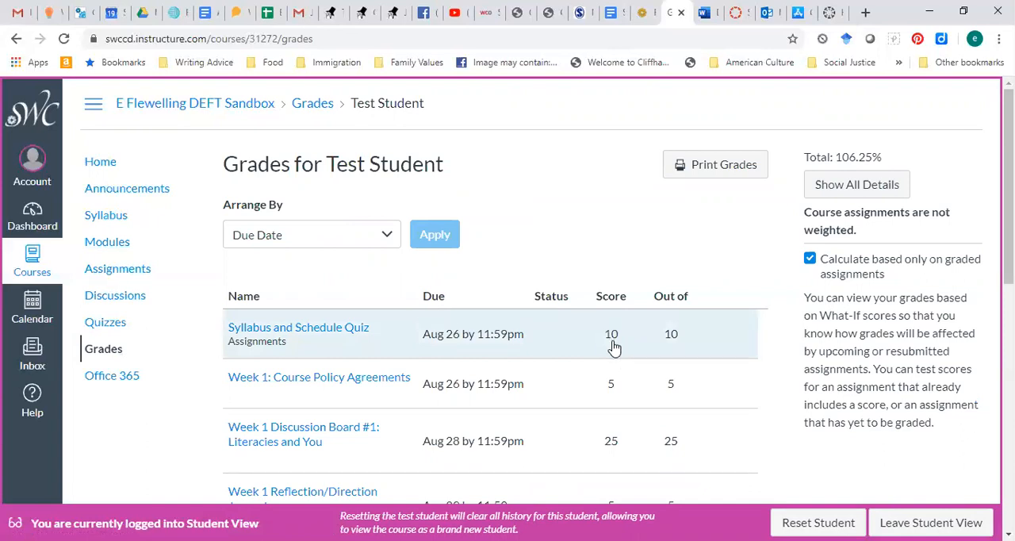
mouse_move(111, 376)
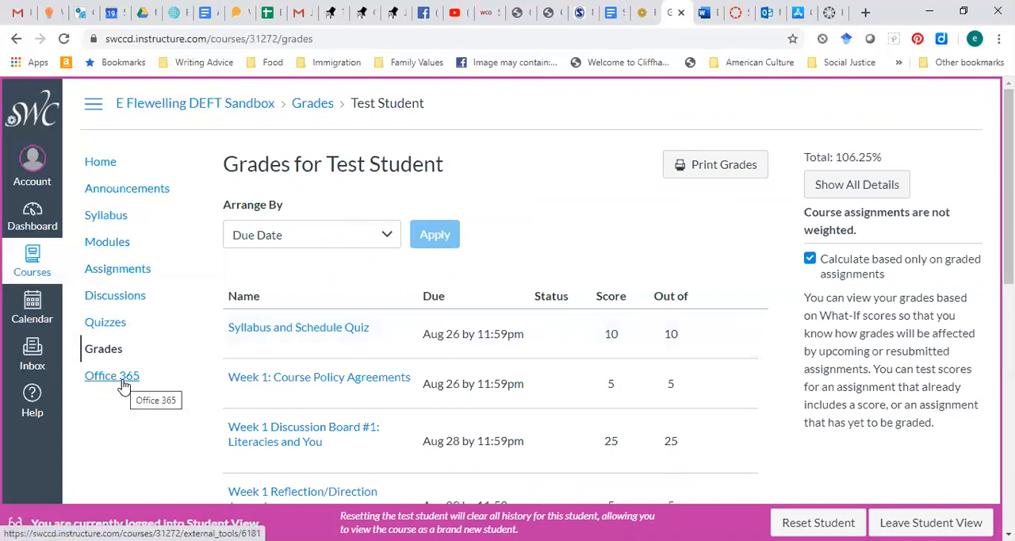
Go to the course's Office 365 external tool page showing its Log In prompt.
click(111, 376)
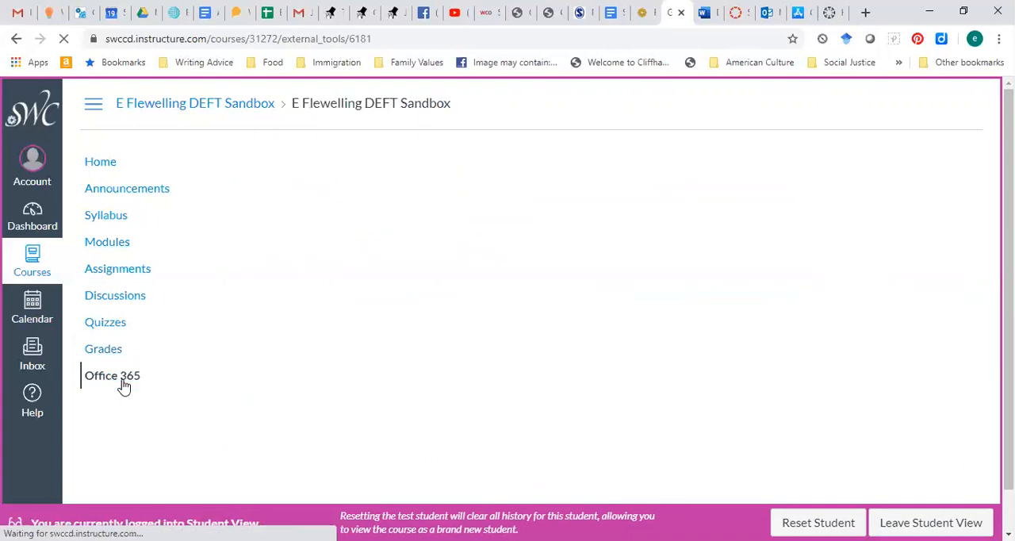
click(111, 376)
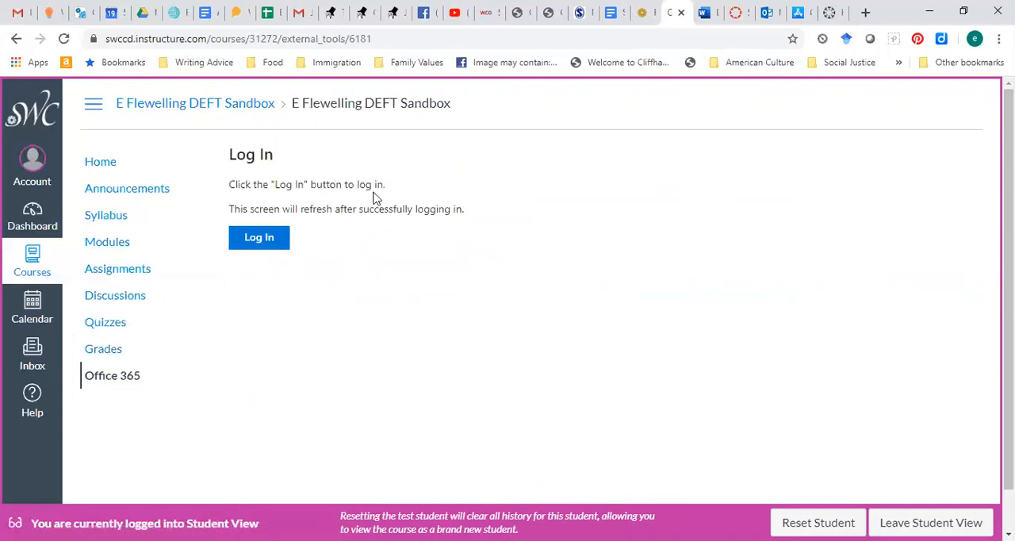
mouse_move(322, 268)
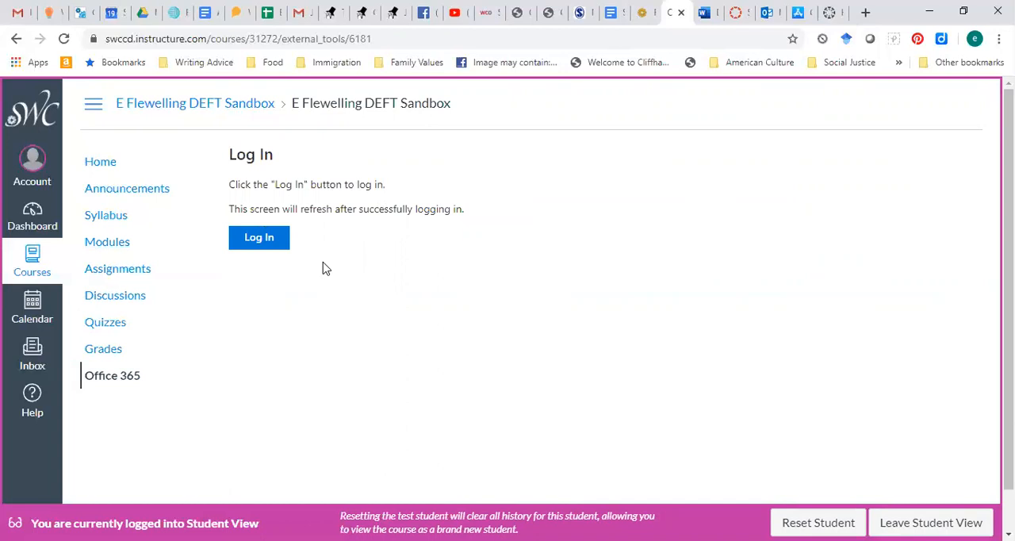
mouse_move(100, 162)
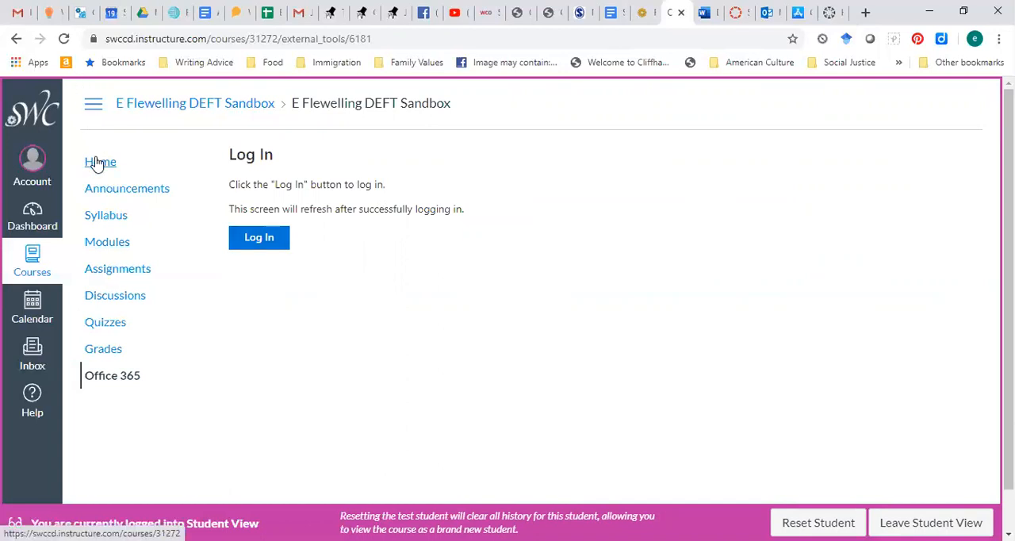
Return to the course Home page with its recent announcement and To Do sidebar.
click(100, 161)
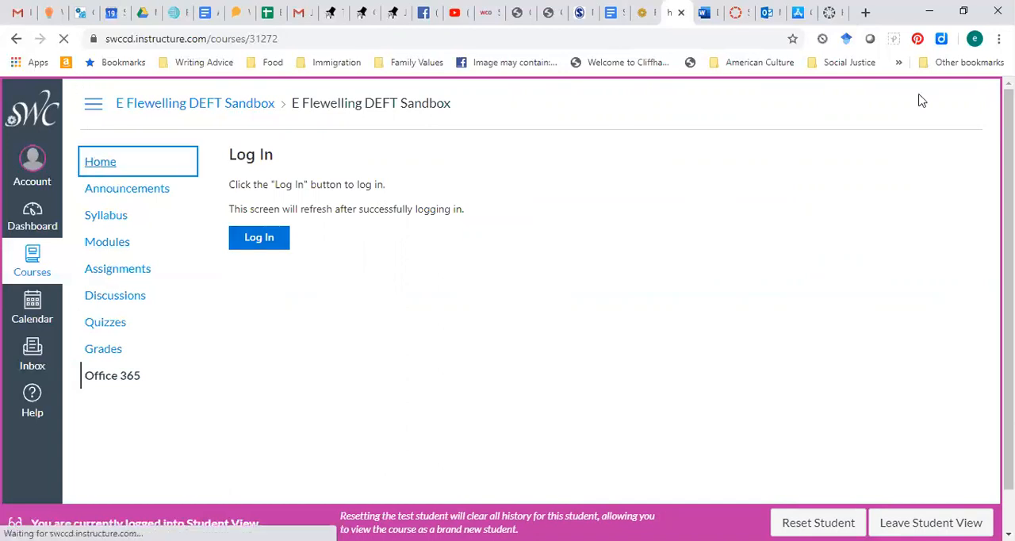
click(259, 238)
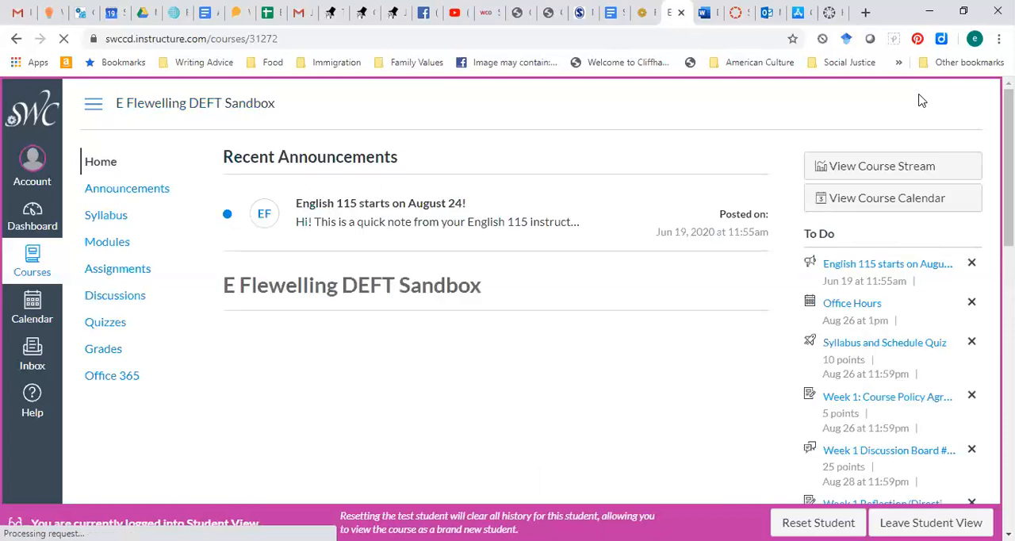
mouse_move(819, 267)
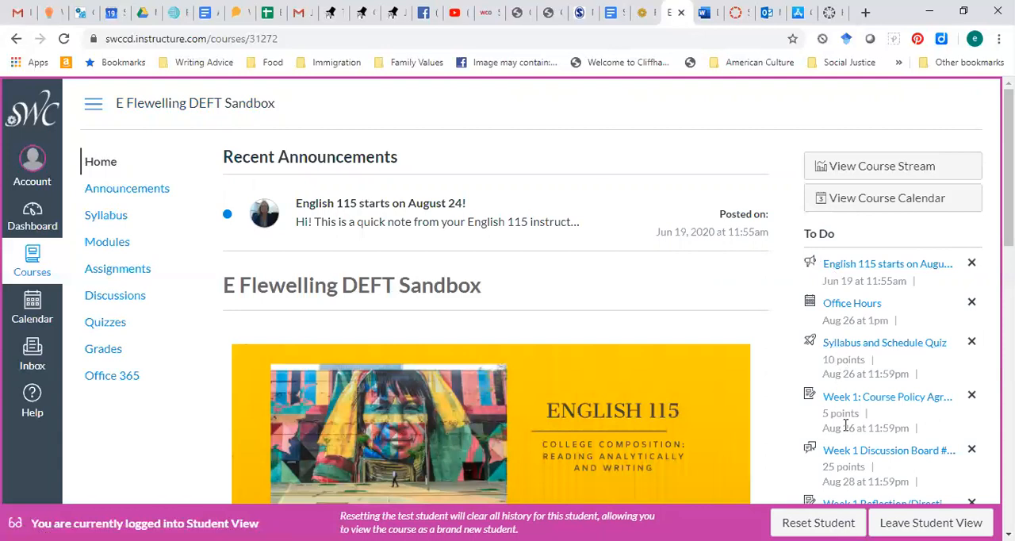
mouse_move(849, 317)
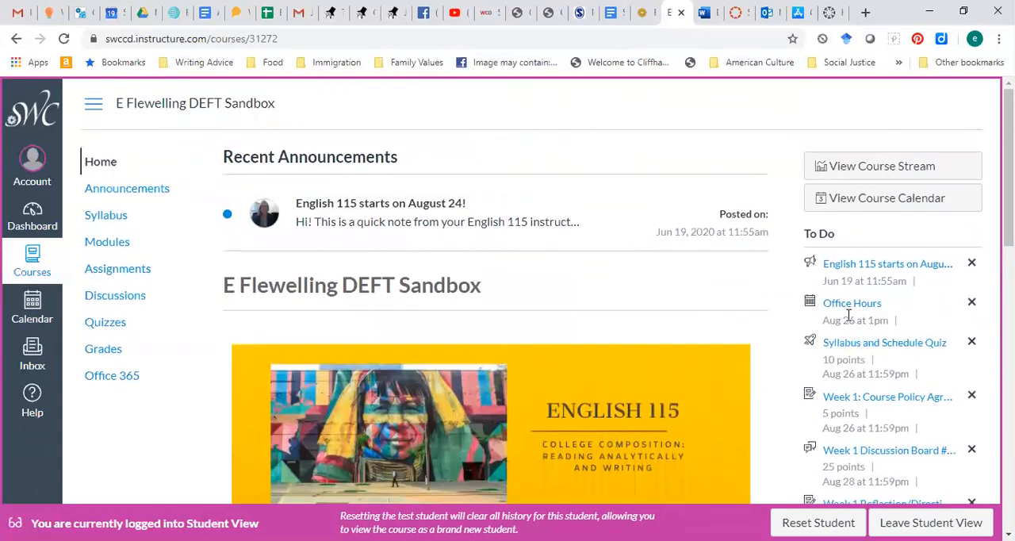
mouse_move(733, 313)
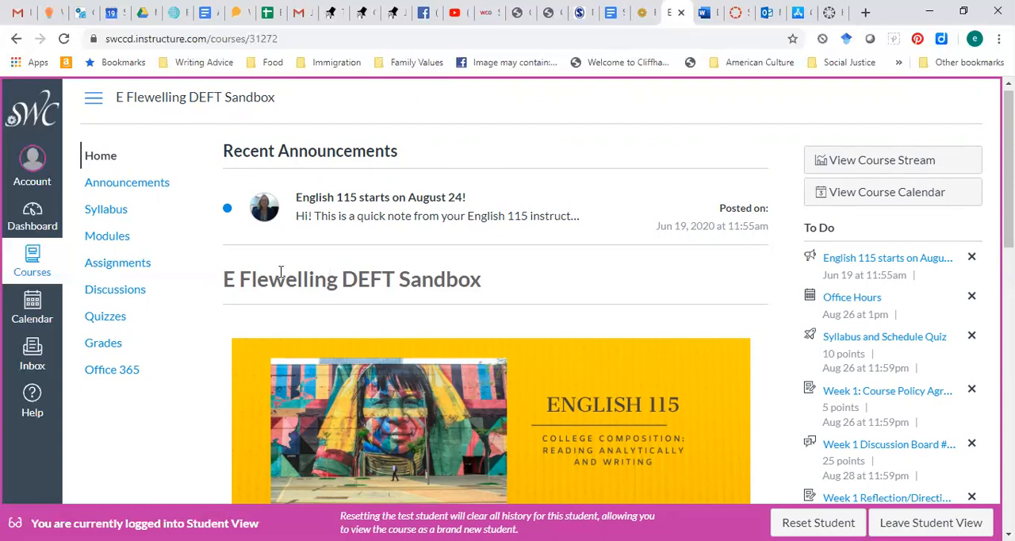
Go to Discussions and view the pinned Q&A Discussion with its welcome text and reply option.
click(114, 289)
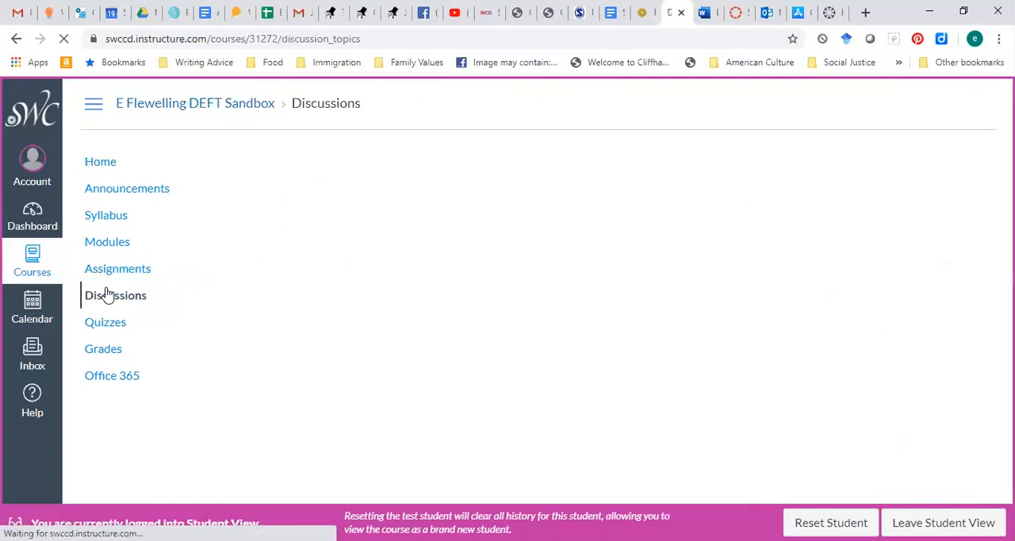
click(114, 295)
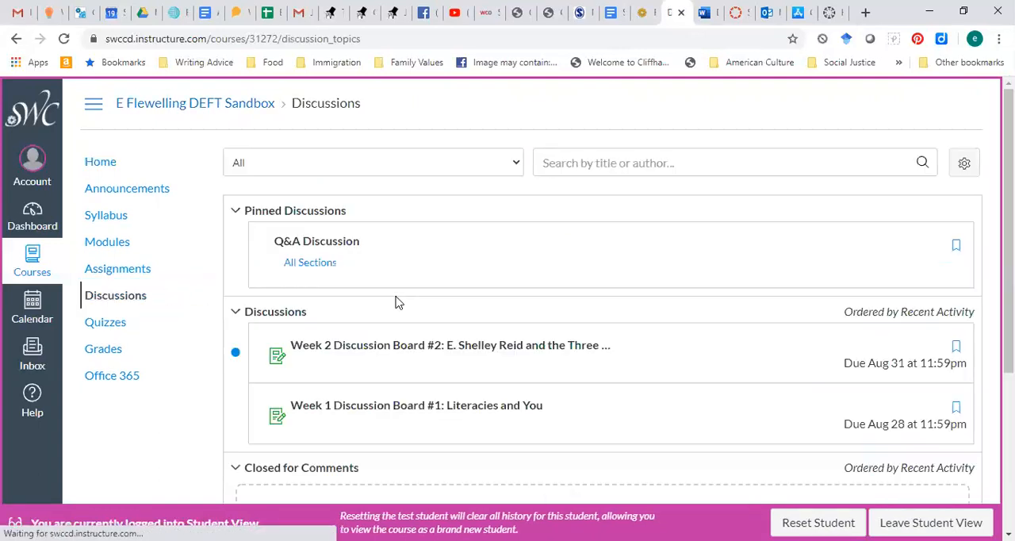
click(318, 242)
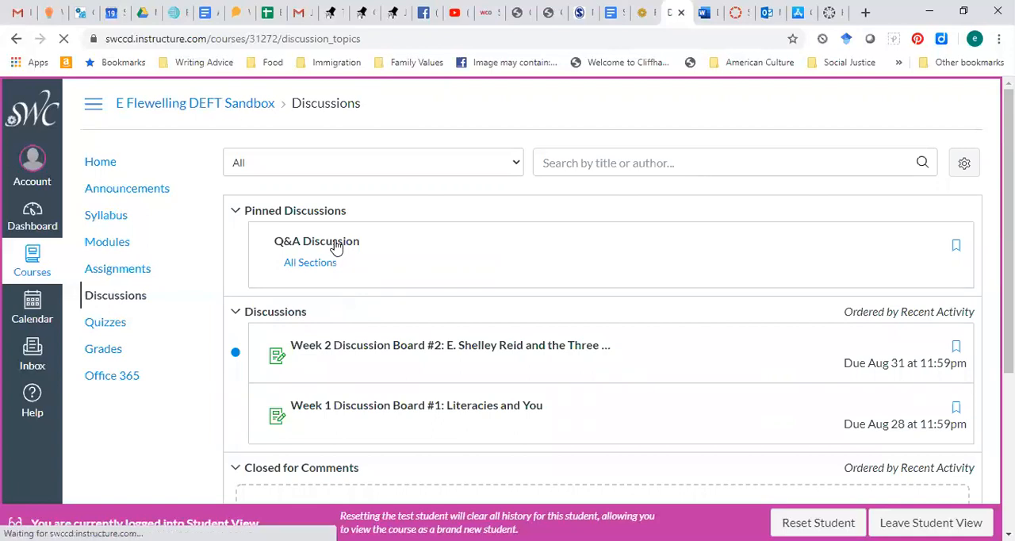
click(317, 241)
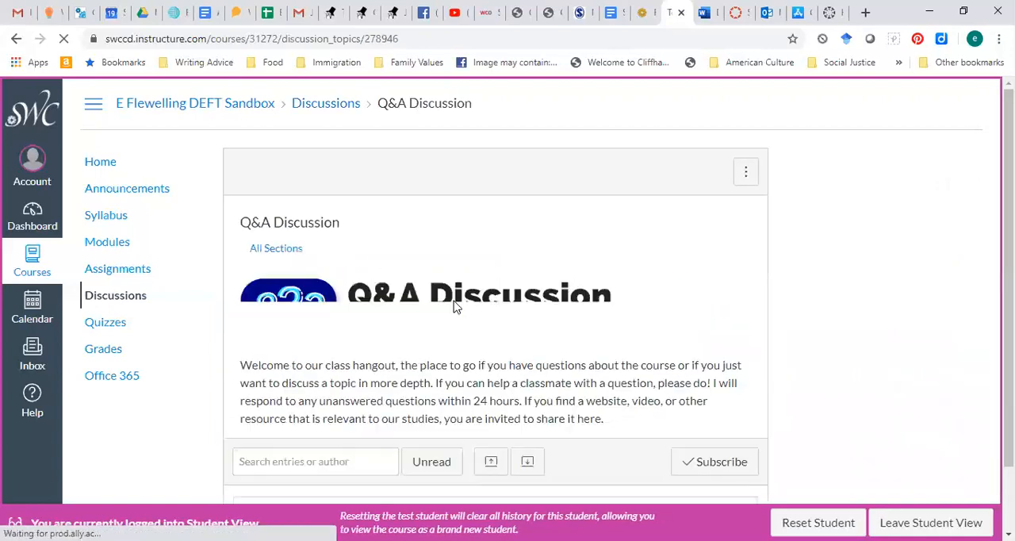
scroll(down, 3)
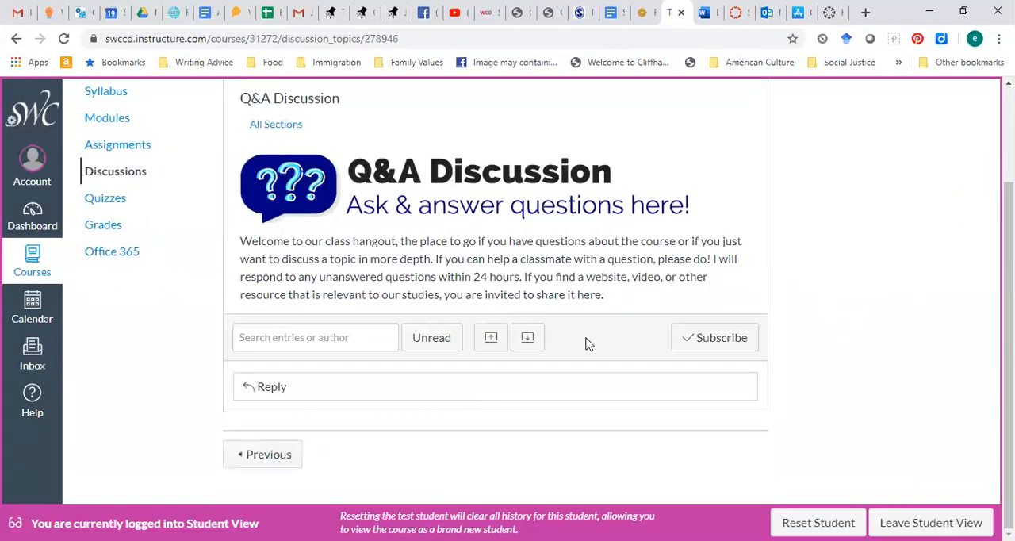
mouse_move(797, 428)
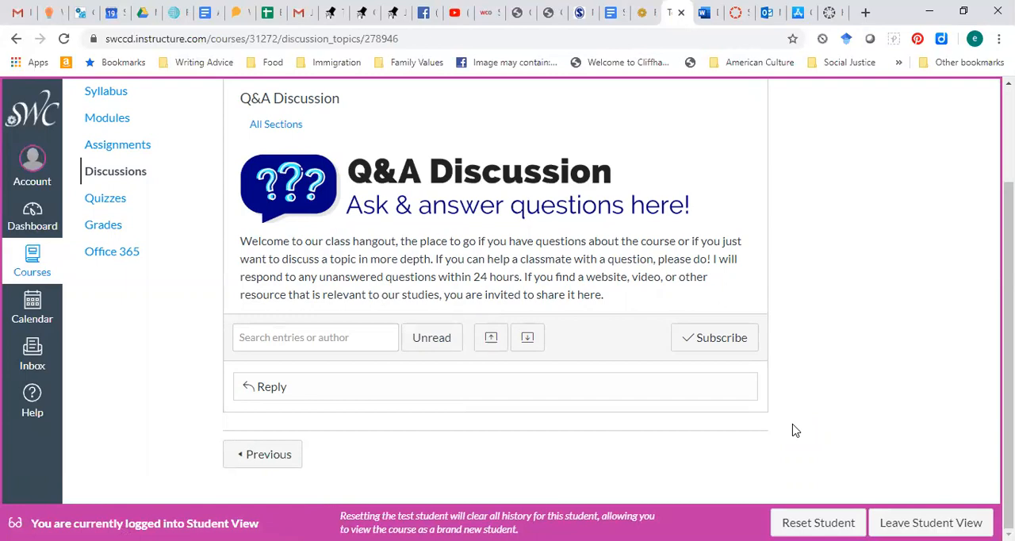
mouse_move(726, 248)
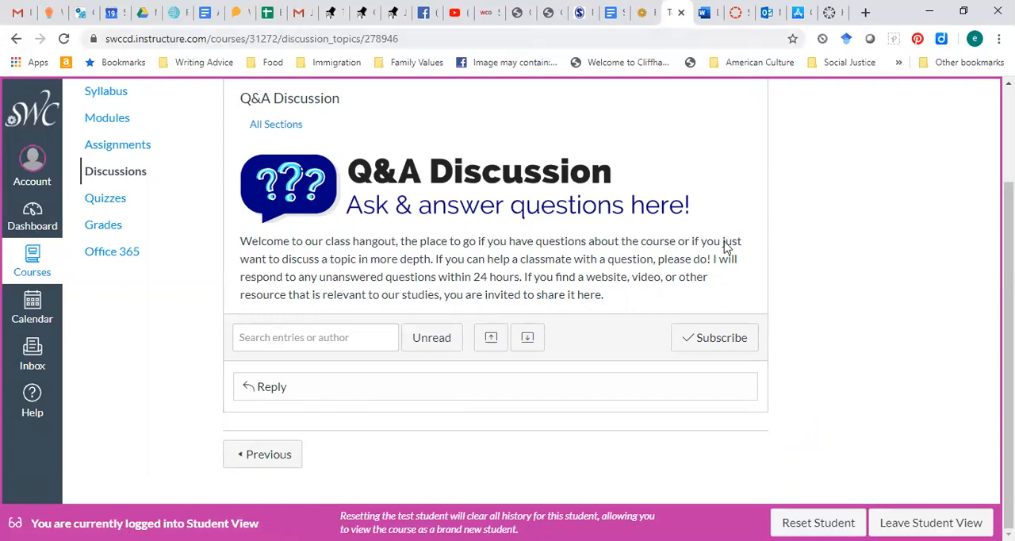